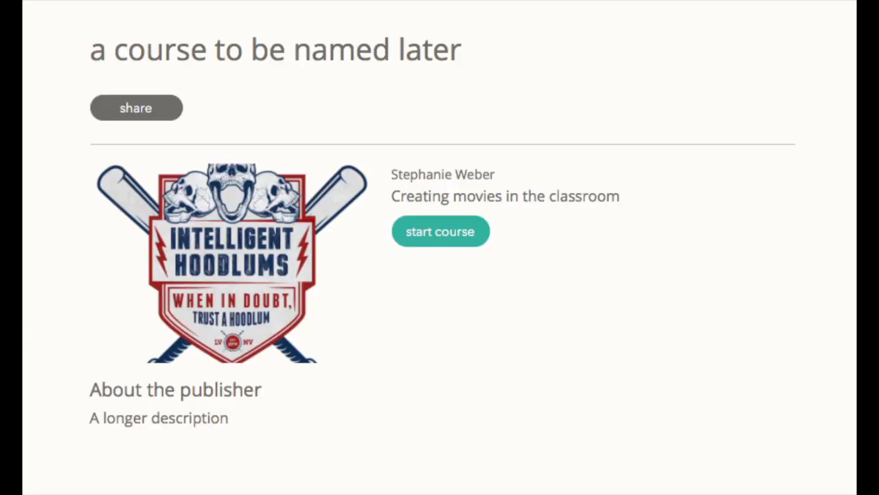
# Start the Versal course to show the Your Mission interview assignment.
pyautogui.click(440, 231)
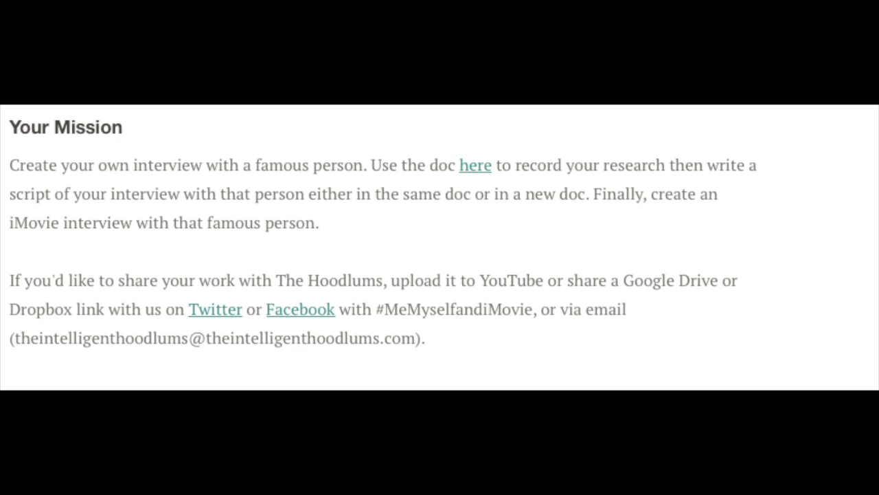
# Enter Ada Lovelace as the famous person and begin noting 'First computer' fame.
pyautogui.click(476, 165)
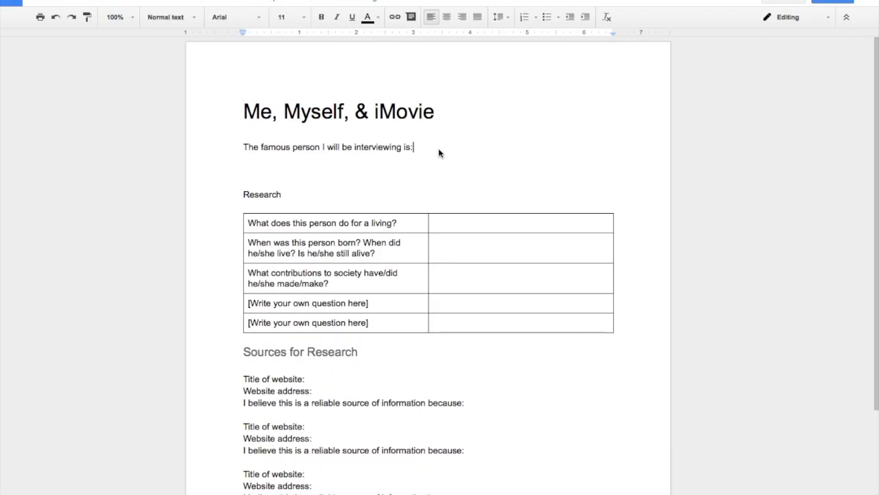
pyautogui.write('Ada Lovelace')
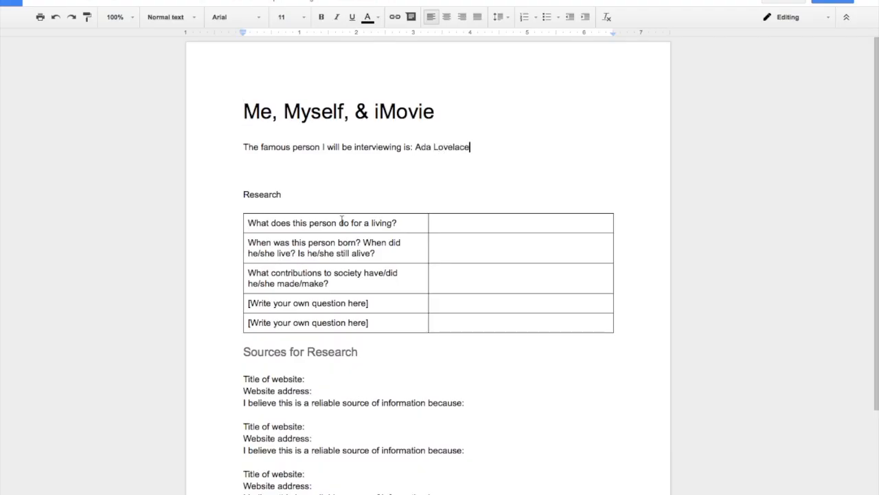
pyautogui.write('First computer c')
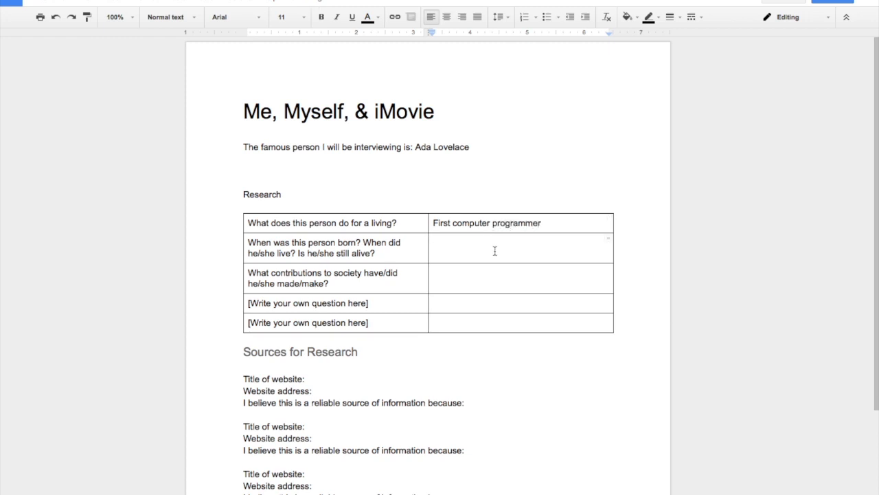
# Replace the placeholder question with 'What made you most mad about your life?'.
pyautogui.doubleClick(330, 303)
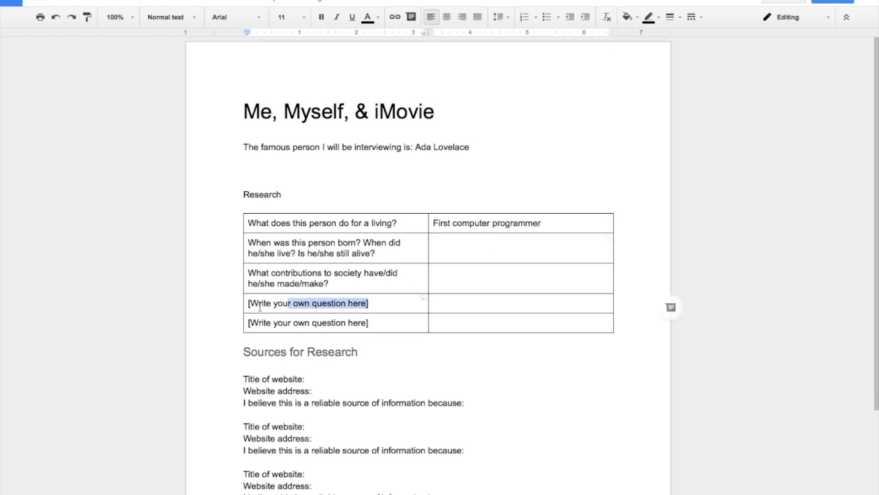
pyautogui.write('What made you most')
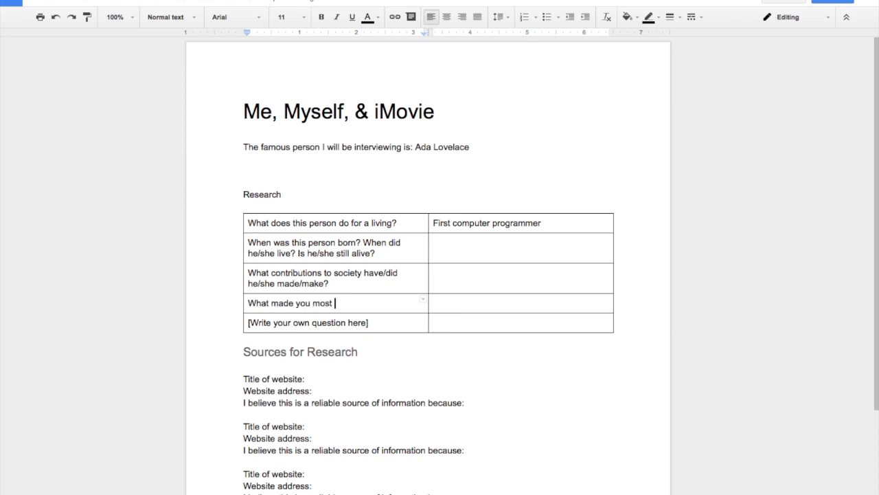
pyautogui.write('mad about your life?')
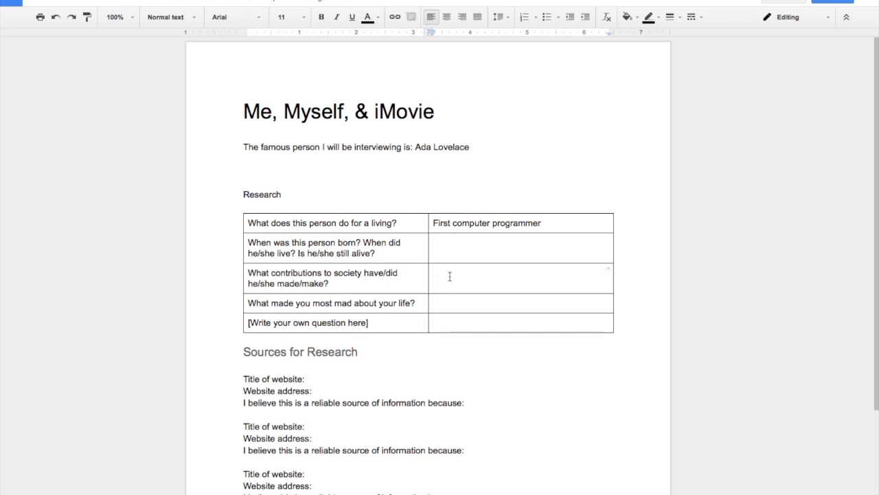
# Fill in answers: she wrote the first algorithm; Charles Babbage got credit for her work.
pyautogui.write('Wrote the first algorithm')
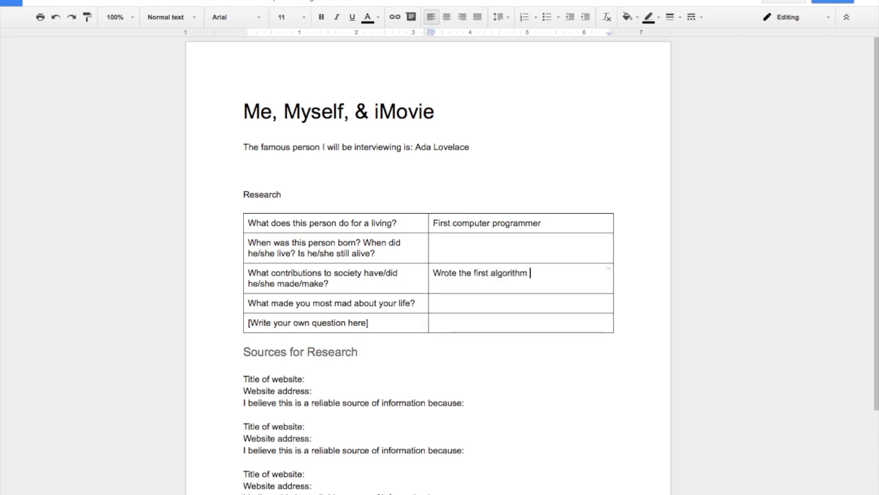
pyautogui.write('intended to be processed by a machine; first computer programmer')
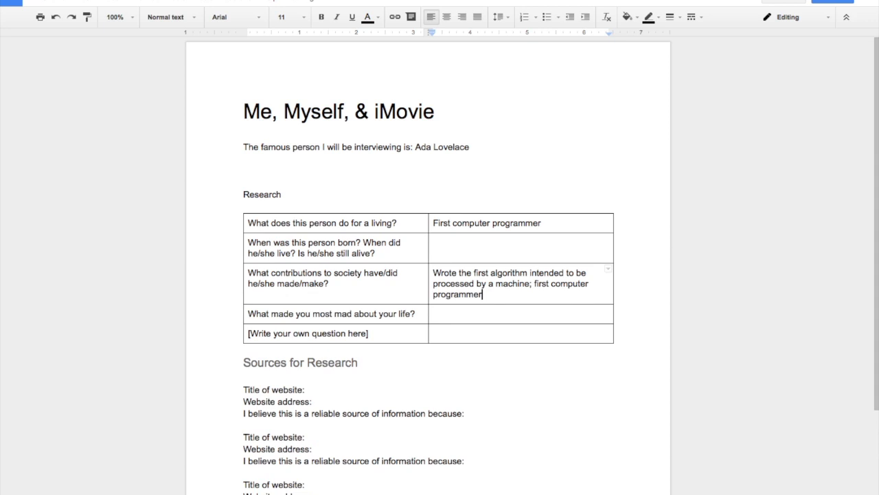
pyautogui.click(476, 314)
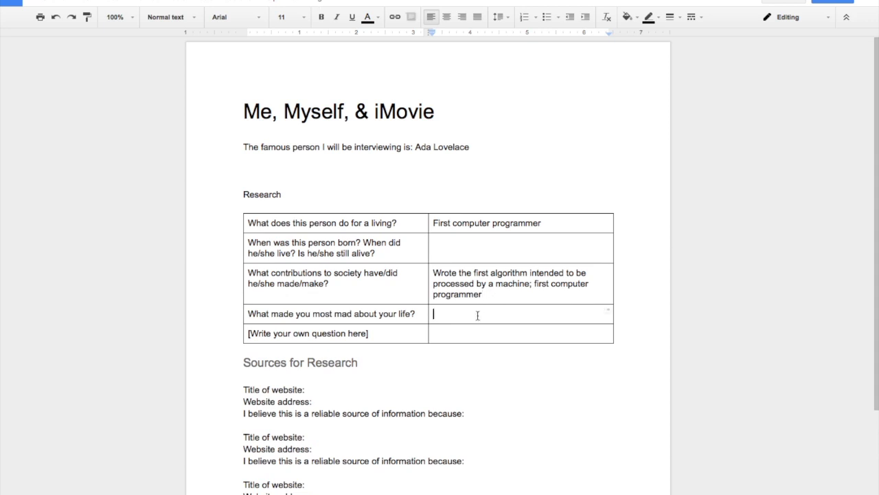
pyautogui.write('Charles Babbage got a lot of the credit for my s')
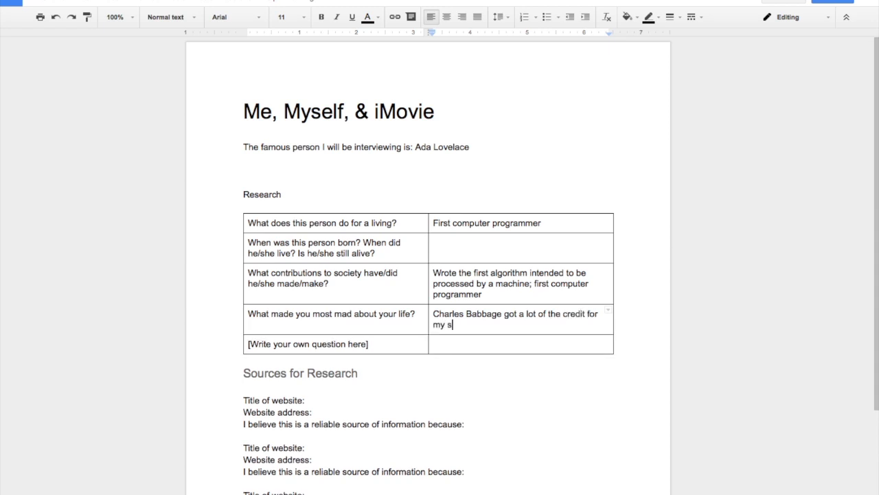
pyautogui.write('work')
pyautogui.write('We')
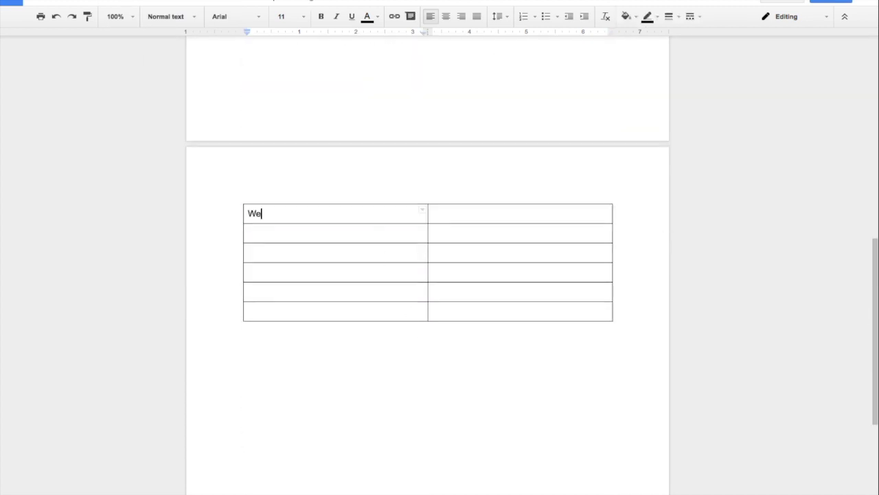
# Write the script's welcome exchange and the 'tell us about yourself' opening question.
pyautogui.write('lcome Ada')
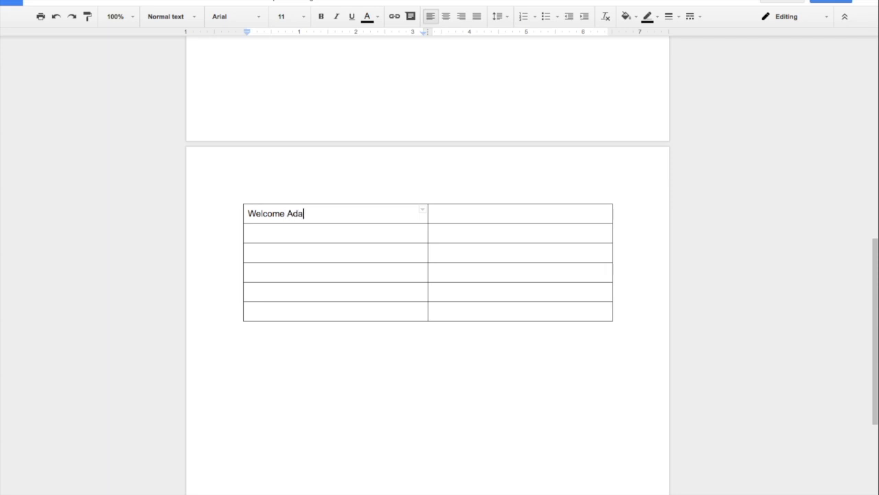
pyautogui.write('. Can I call you Ada?')
pyautogui.click(520, 233)
pyautogui.write("Certainly. It's a pl")
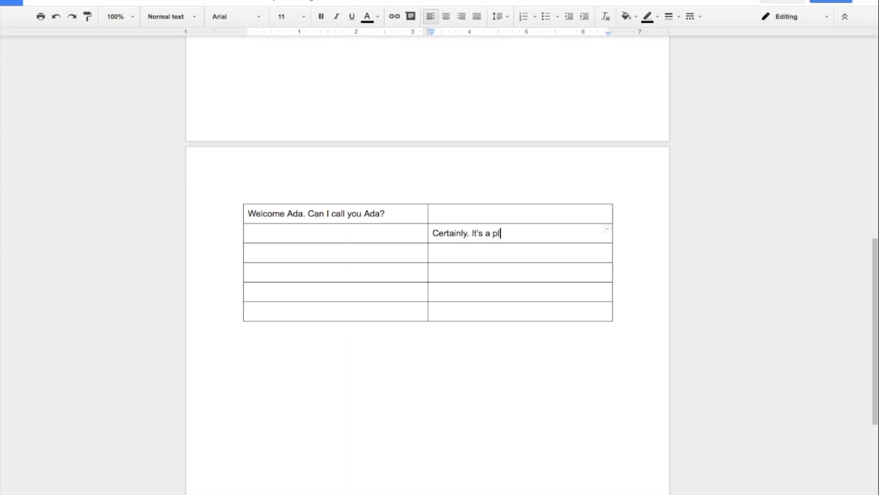
pyautogui.write('easure to be here.')
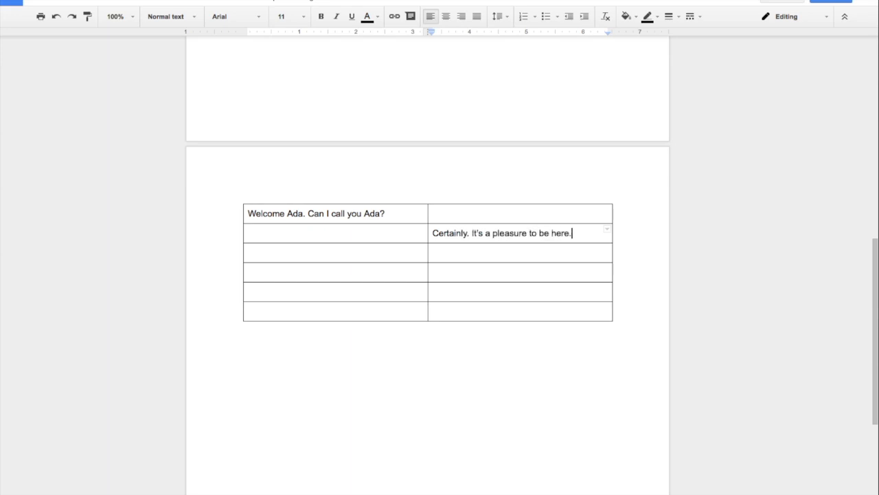
pyautogui.click(351, 251)
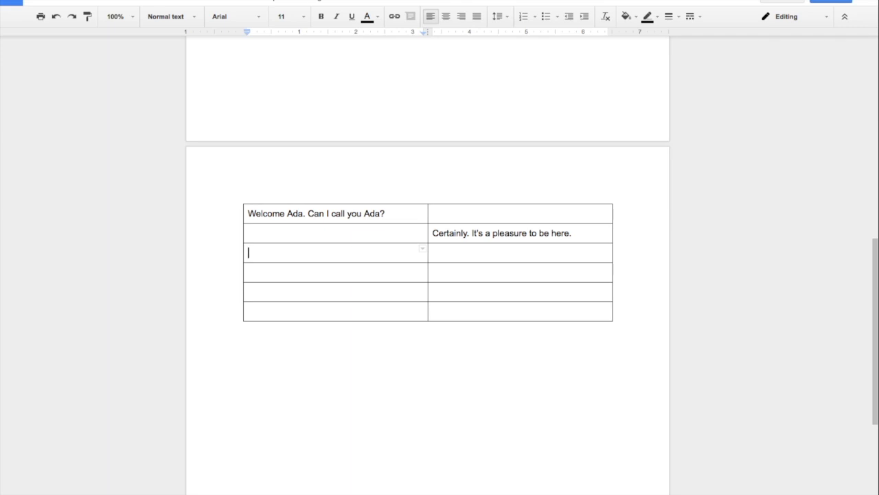
pyautogui.write("Let's start out by you")
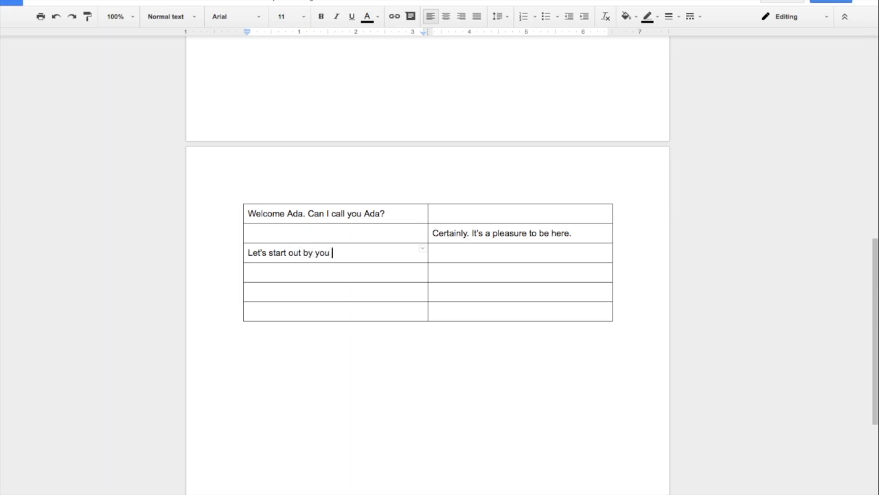
pyautogui.write('telling us a little about yourself. What do you do? What are you interested in? How would y')
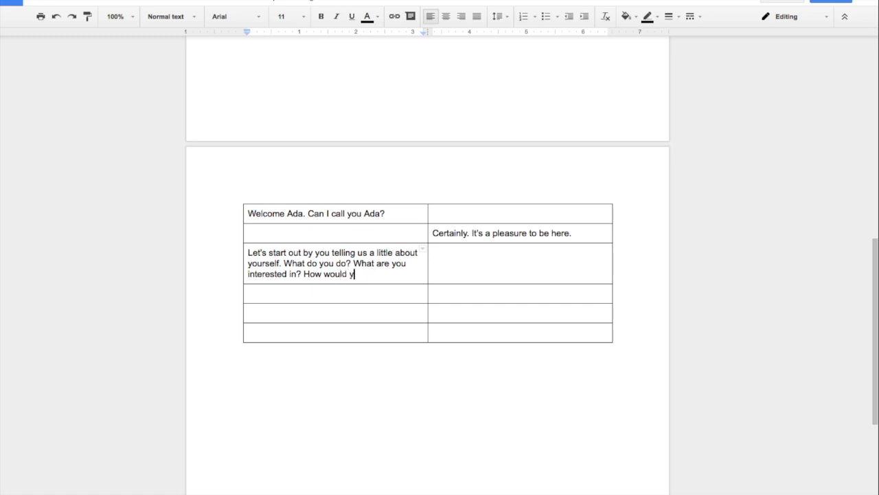
pyautogui.write('ou like to change the world?')
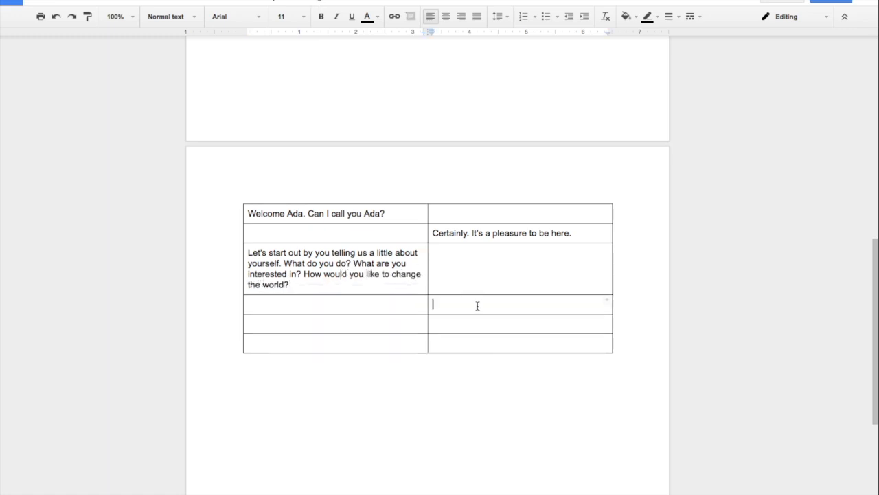
# Write Ada's answer about Lord Byron, living in his shadow, and her mother.
pyautogui.write('Well, my fa')
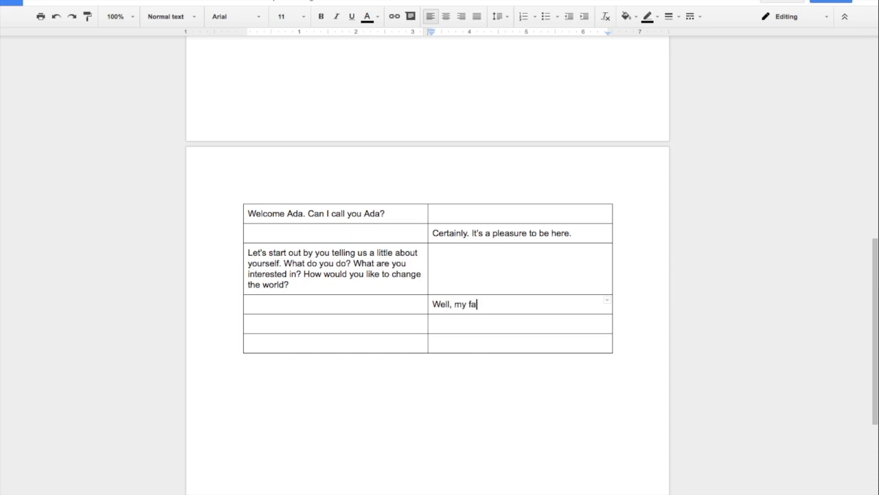
pyautogui.write('ther is Lord Byron, the poet. K')
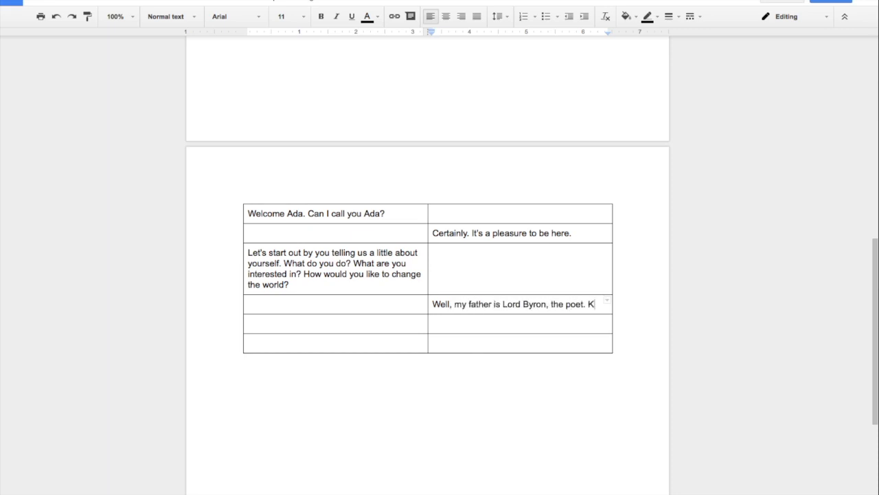
pyautogui.write('ind of over living in')
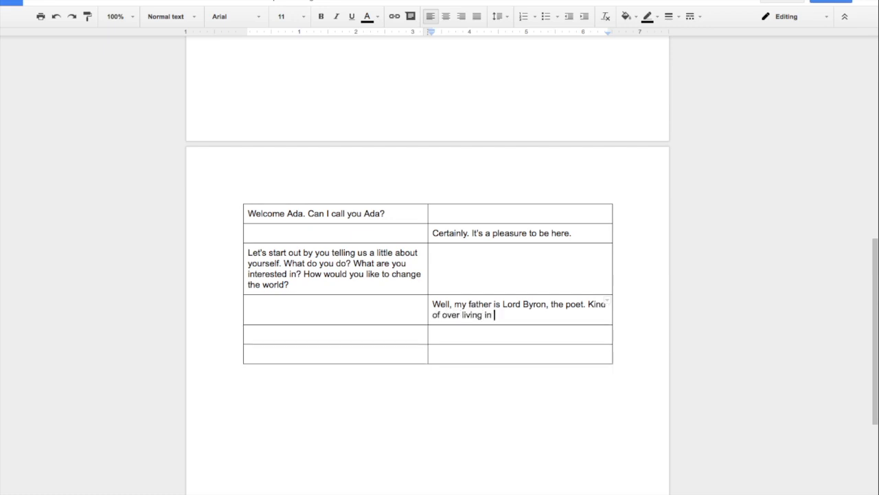
pyautogui.write("his shadow. My mother didn't")
pyautogui.click(520, 213)
pyautogui.write('PAUSE')
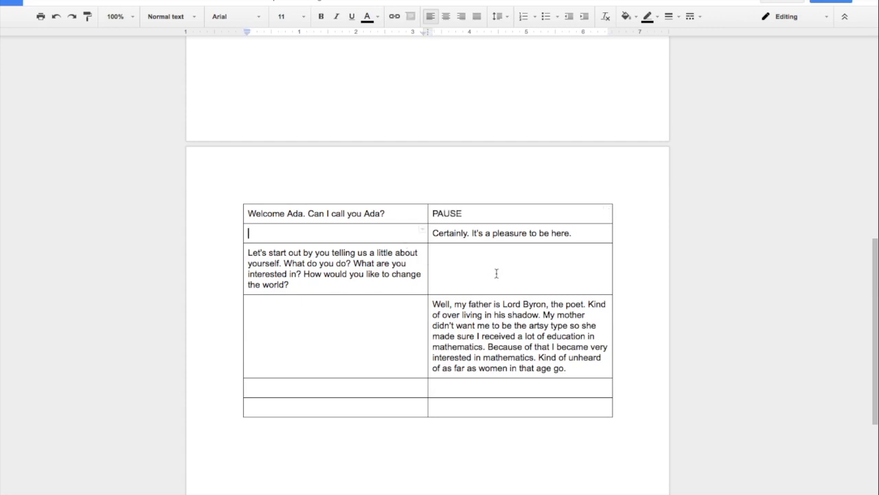
# Type PAUSE into the empty cells beside the spoken lines.
pyautogui.write('A')
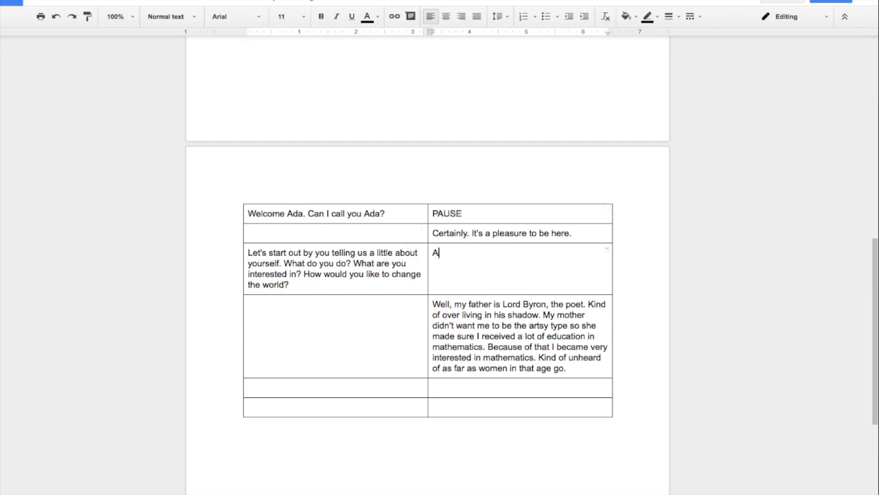
pyautogui.write('PAUSE')
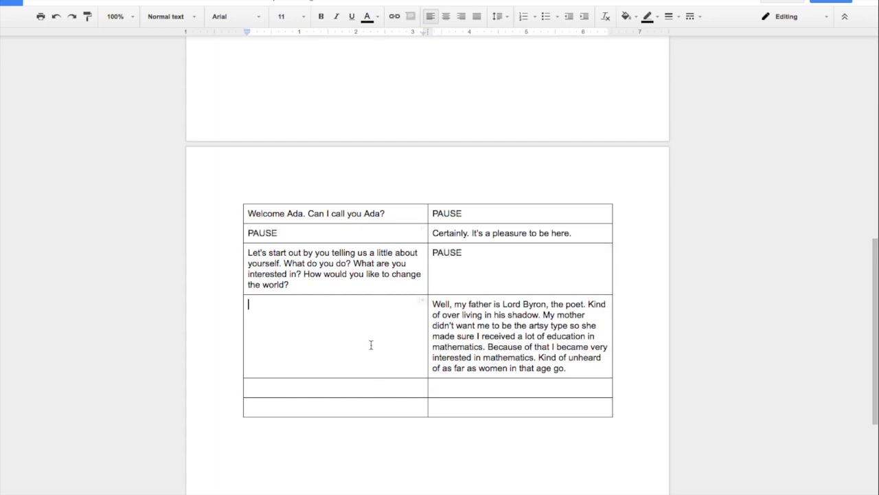
pyautogui.write('PAUSE')
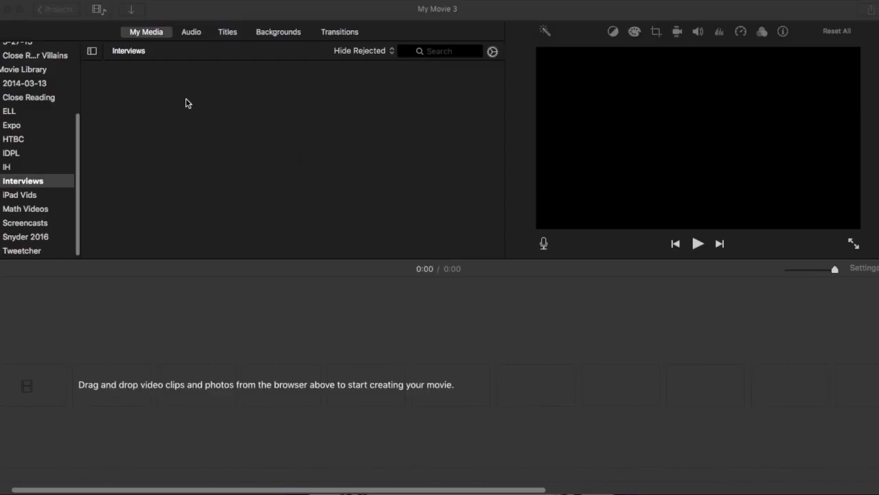
pyautogui.moveTo(44, 186)
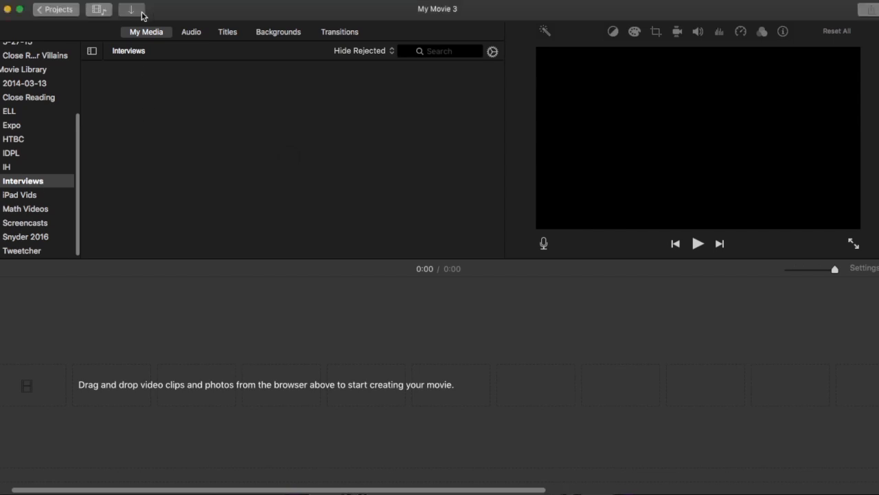
# Record the first blue-shirt webcam clip with the built-in camera.
pyautogui.click(131, 10)
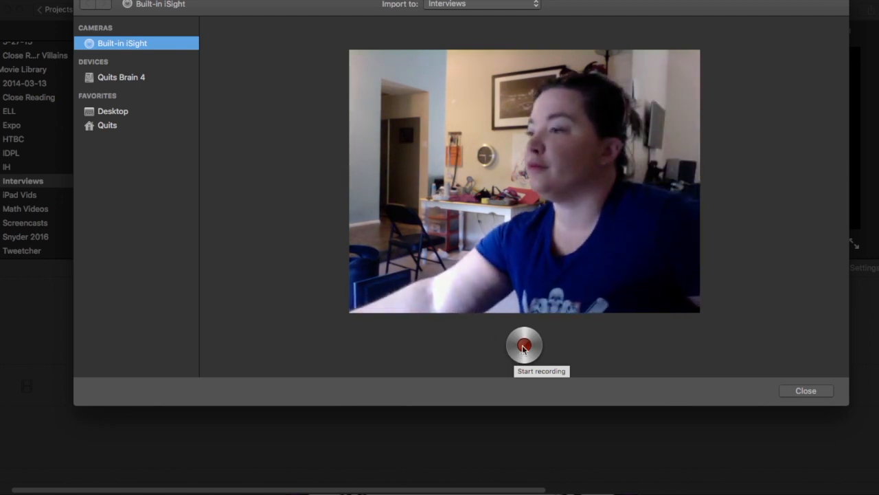
pyautogui.click(524, 345)
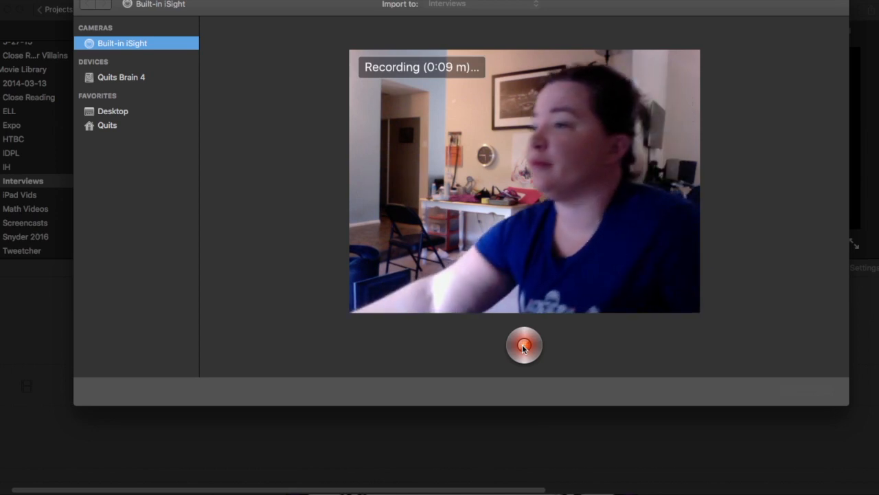
pyautogui.click(524, 345)
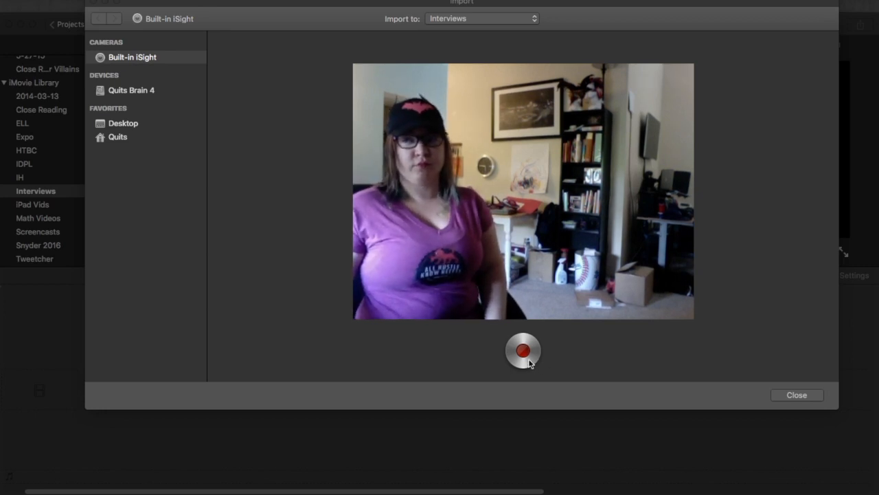
# Record the second purple-shirt webcam clip and close the import window.
pyautogui.click(523, 350)
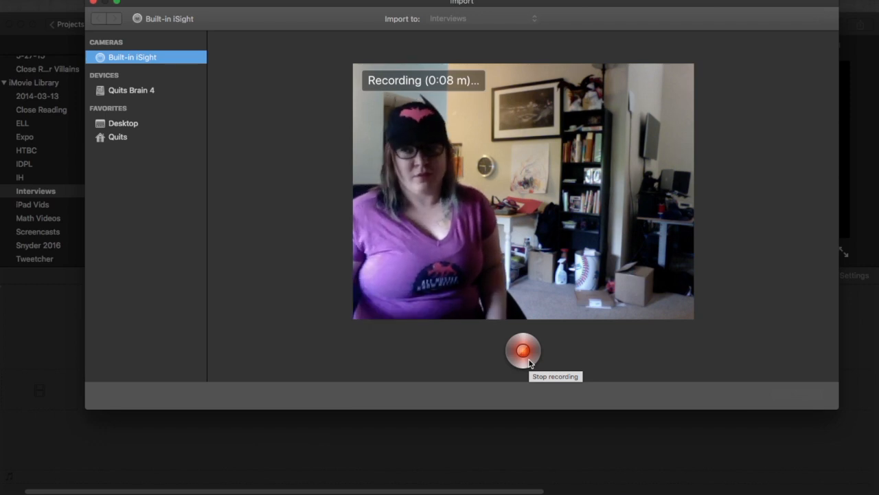
pyautogui.click(523, 350)
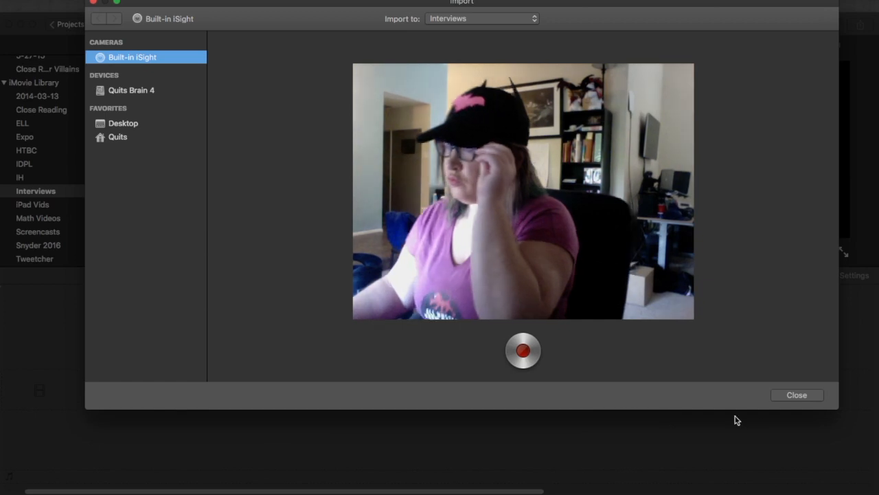
pyautogui.click(796, 395)
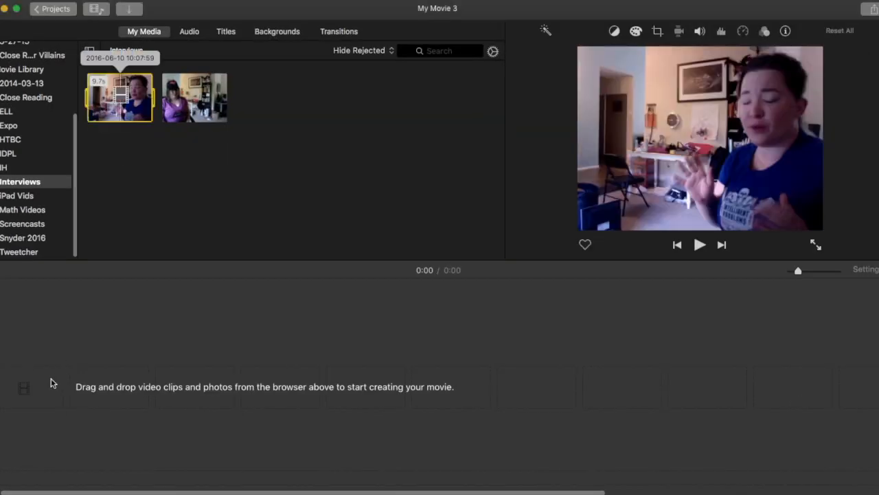
# Put the blue-shirt clip in the timeline and select the purple-shirt clip.
pyautogui.moveTo(120, 97); pyautogui.dragTo(220, 385)
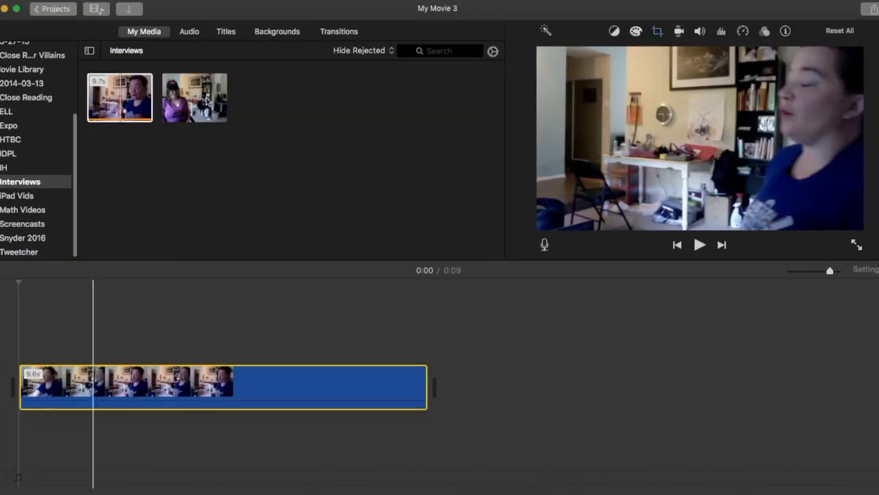
pyautogui.click(195, 98)
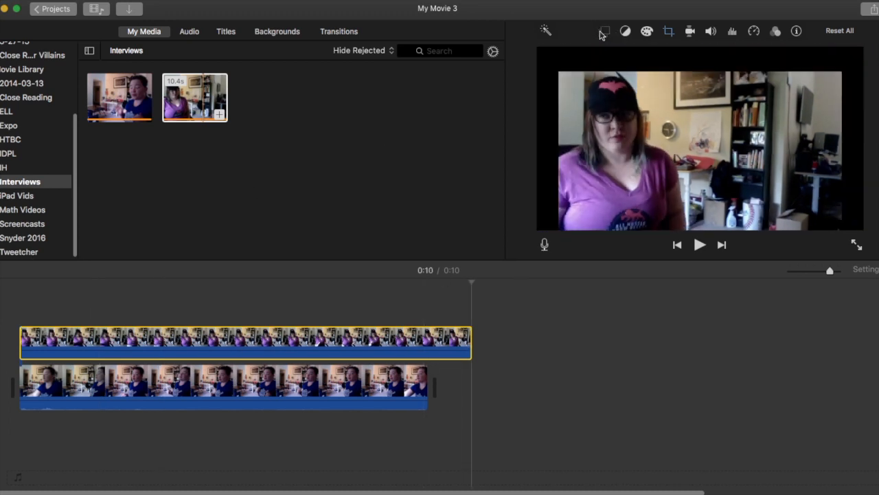
# Set the top clip to Green/Blue Screen overlay, cropped so both people appear side by side.
pyautogui.click(603, 31)
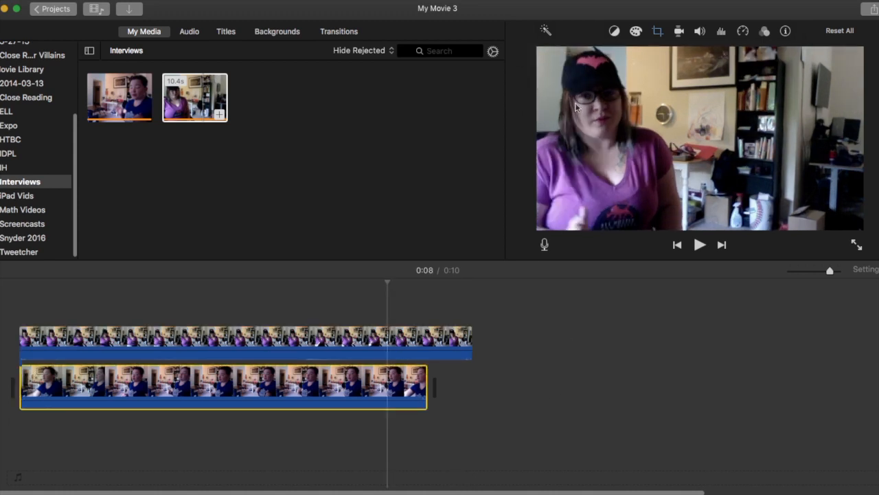
pyautogui.click(246, 343)
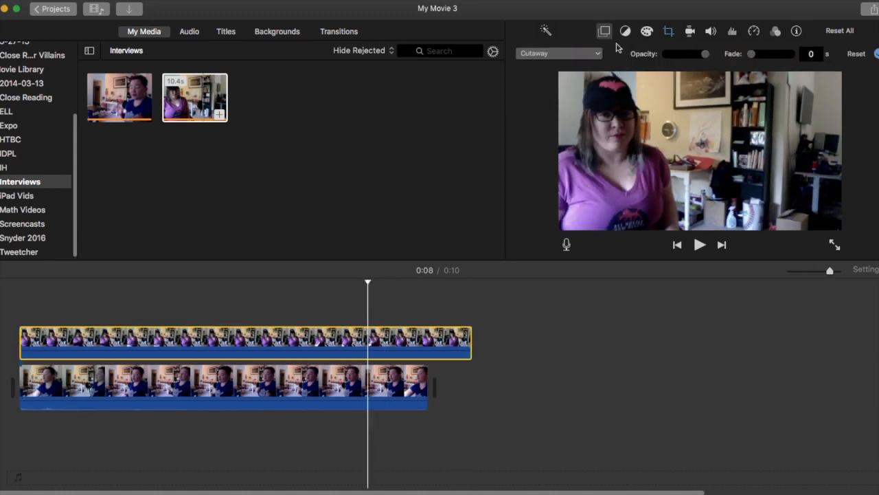
pyautogui.moveTo(572, 62)
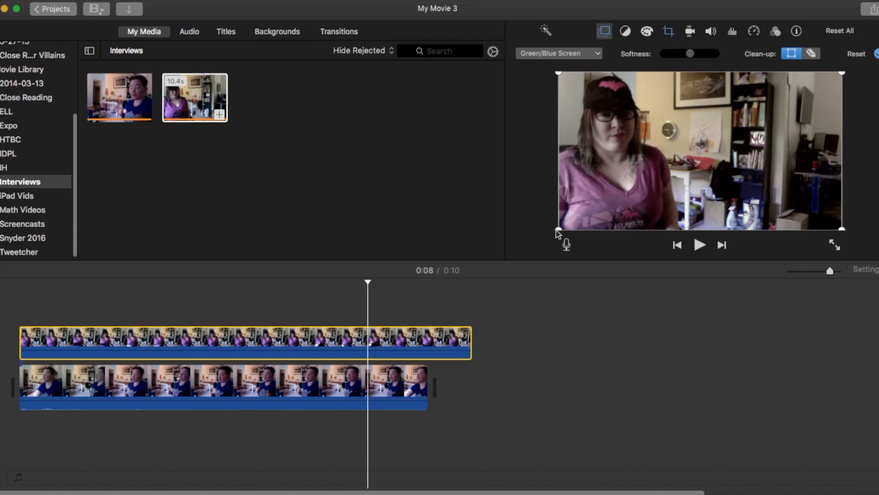
pyautogui.moveTo(577, 232)
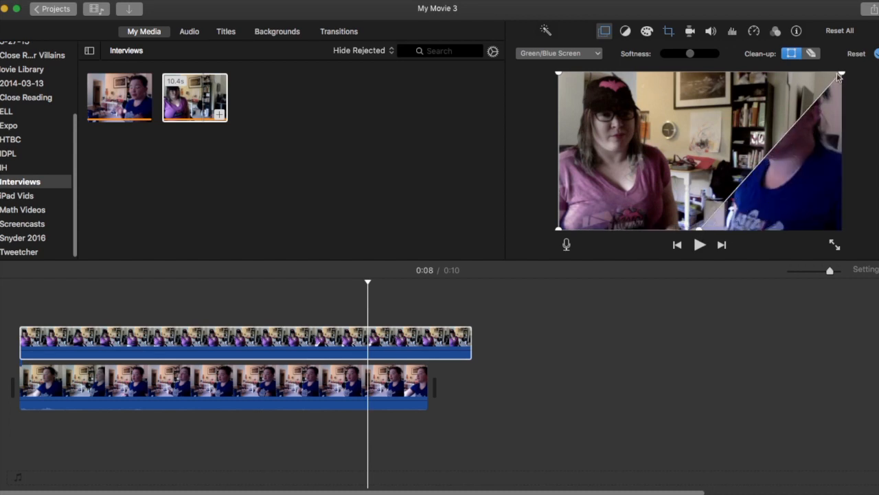
pyautogui.moveTo(841, 74); pyautogui.dragTo(699, 76)
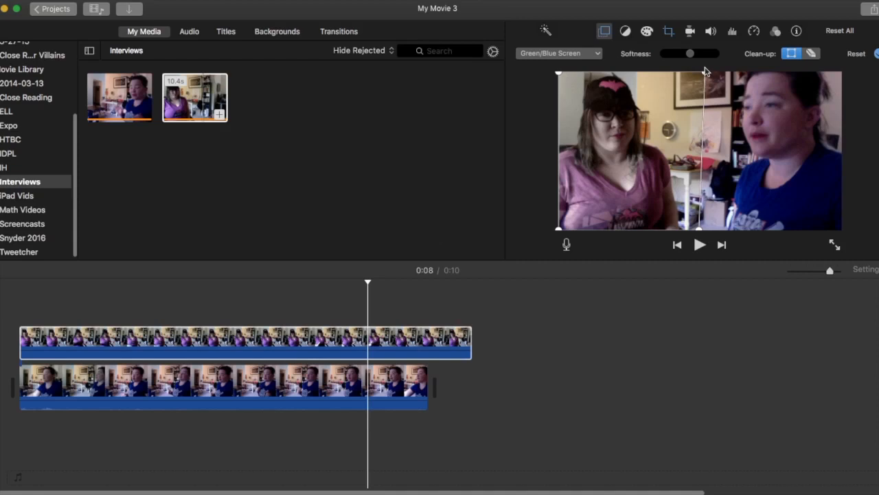
pyautogui.moveTo(701, 232)
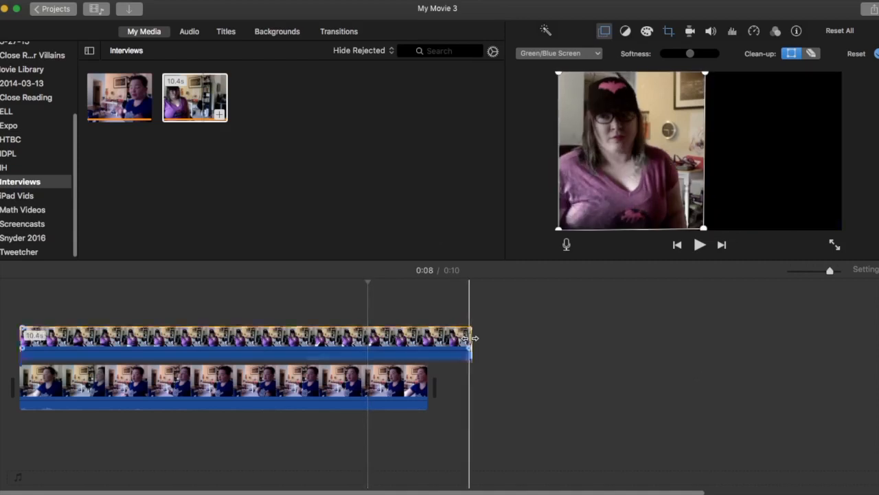
# Trim the top clip's end and the blue-shirt clip's start and end to about 8.6 seconds.
pyautogui.moveTo(471, 337); pyautogui.dragTo(424, 336)
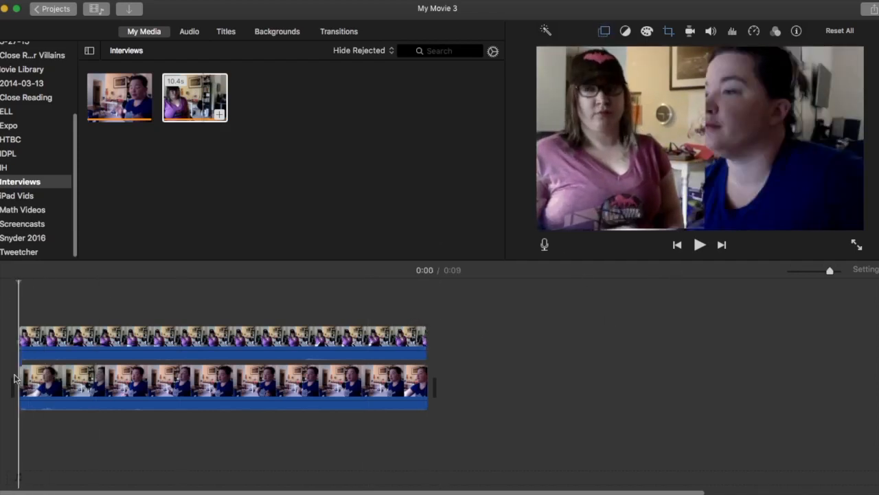
pyautogui.moveTo(21, 385); pyautogui.dragTo(47, 384)
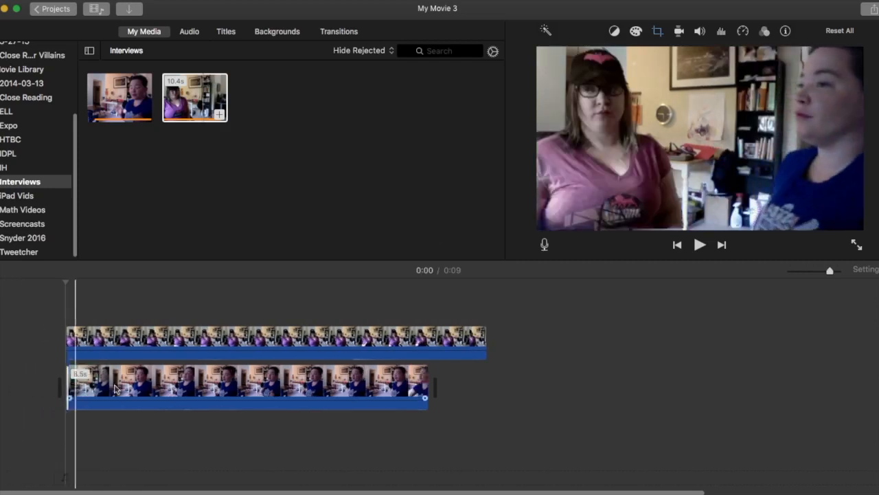
pyautogui.moveTo(425, 397); pyautogui.dragTo(431, 397)
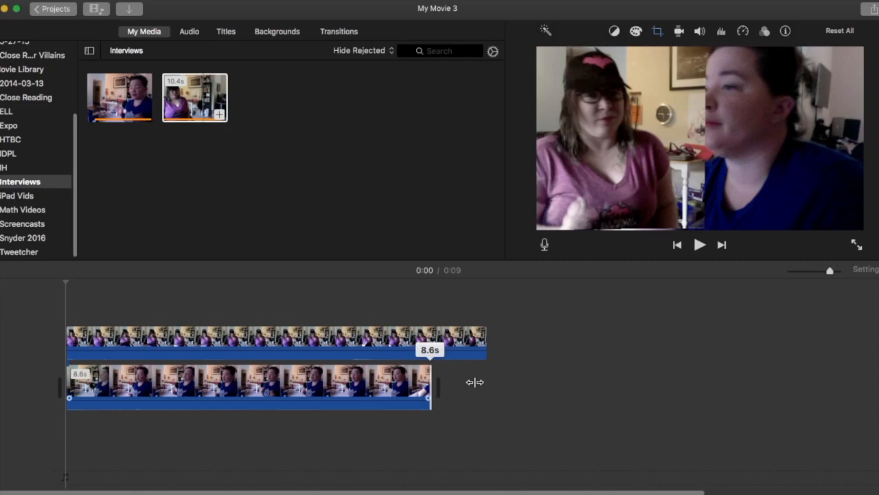